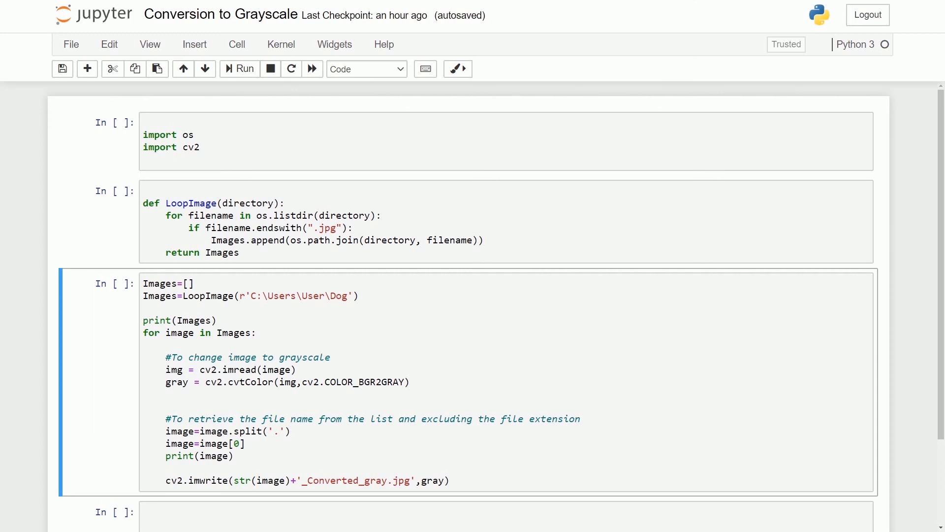
pyautogui.moveTo(136, 149)
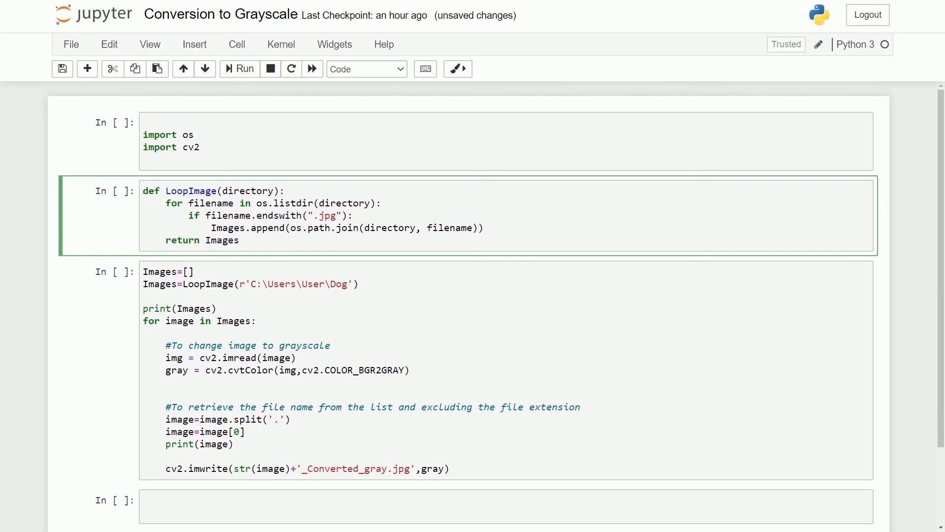
# - Review the LoopImage function: the .jpg extension check, path joining and the Images append line
pyautogui.click(239, 241)
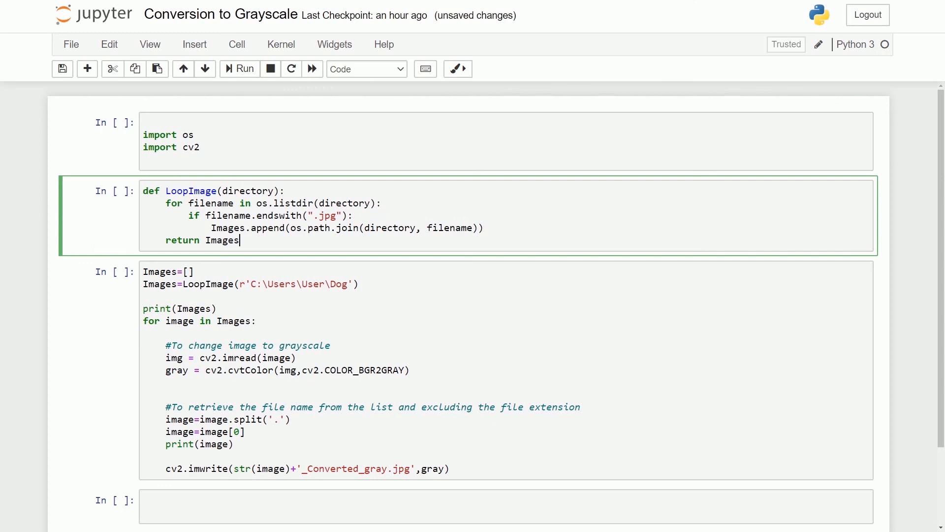
pyautogui.press('enter')
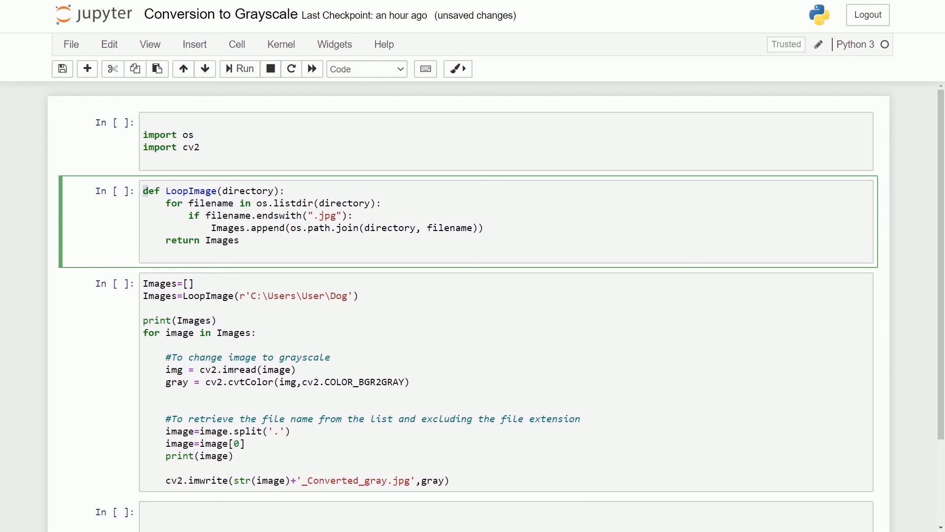
pyautogui.doubleClick(190, 190)
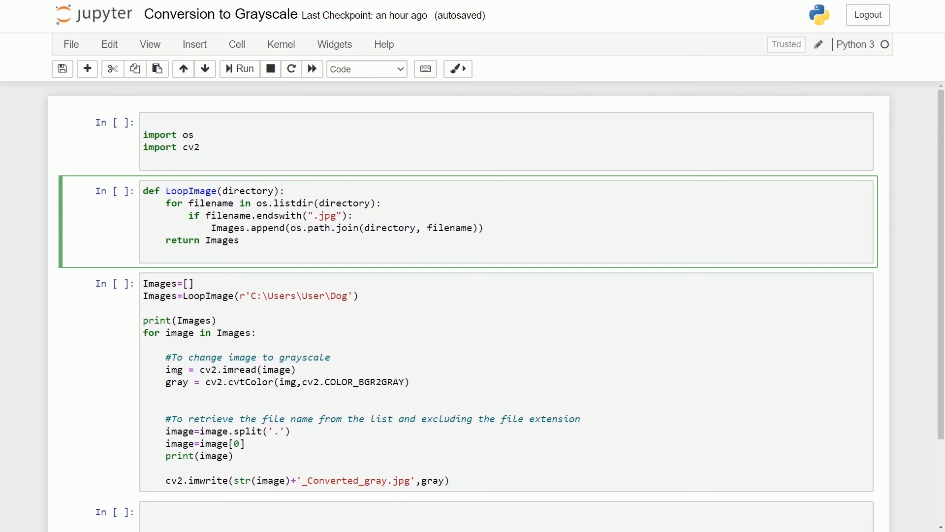
pyautogui.doubleClick(326, 216)
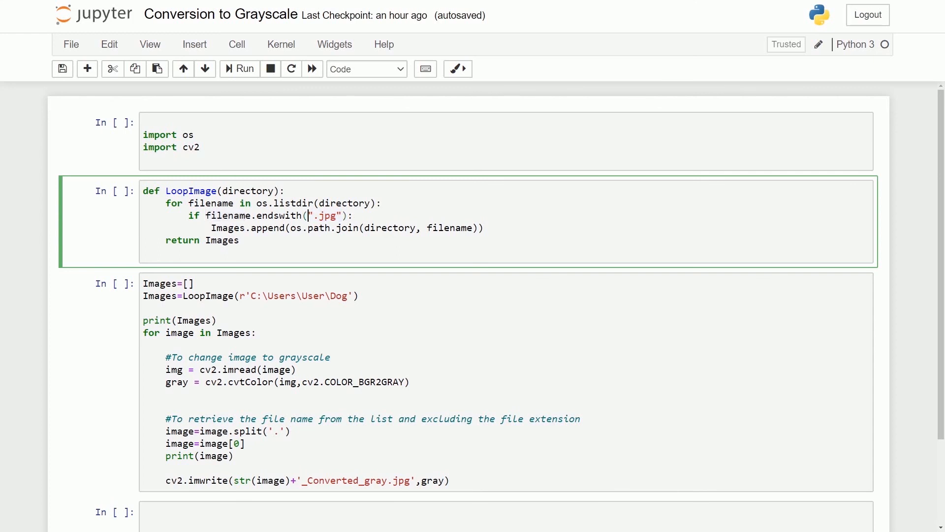
pyautogui.doubleClick(326, 216)
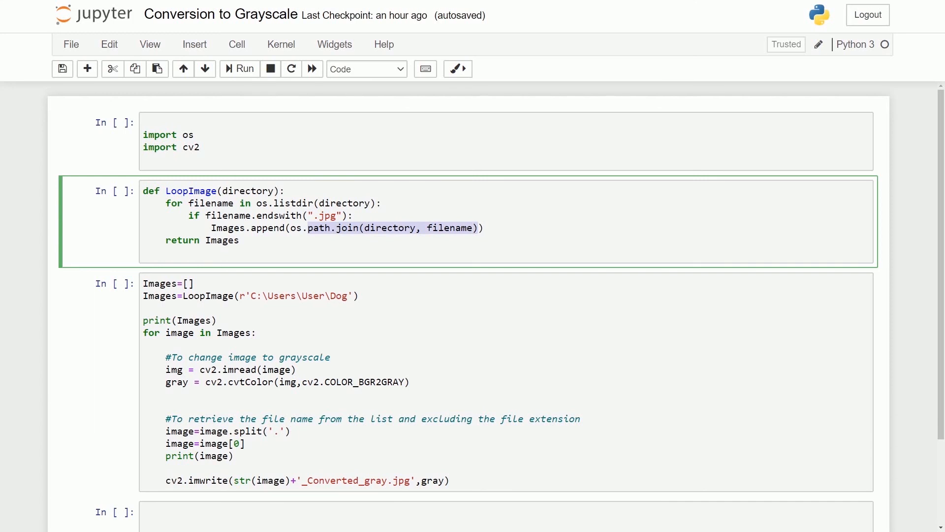
pyautogui.doubleClick(227, 228)
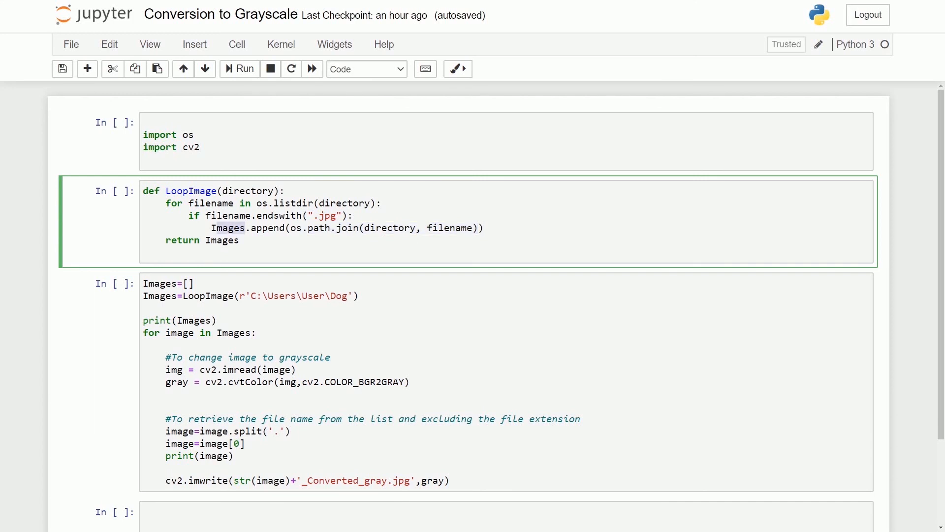
# - Highlight the Dog folder path argument in the main conversion cell
pyautogui.click(240, 240)
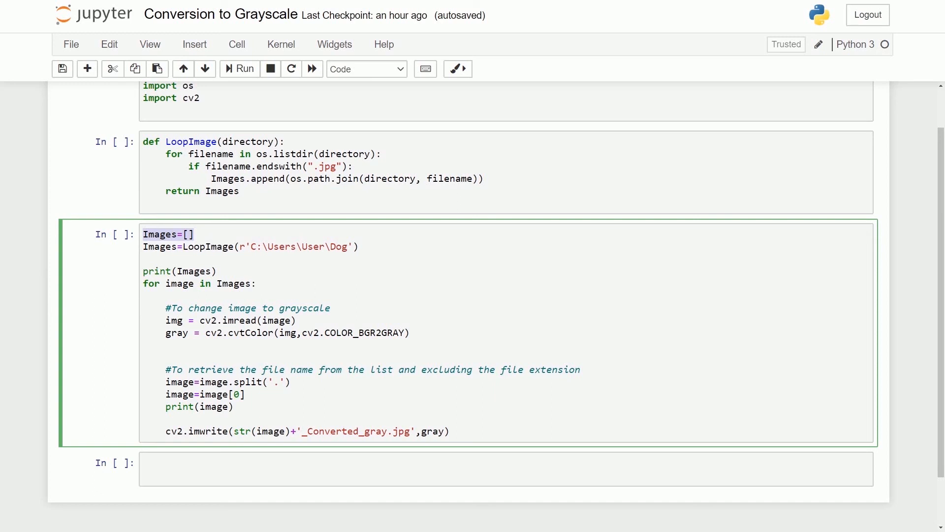
pyautogui.click(241, 246)
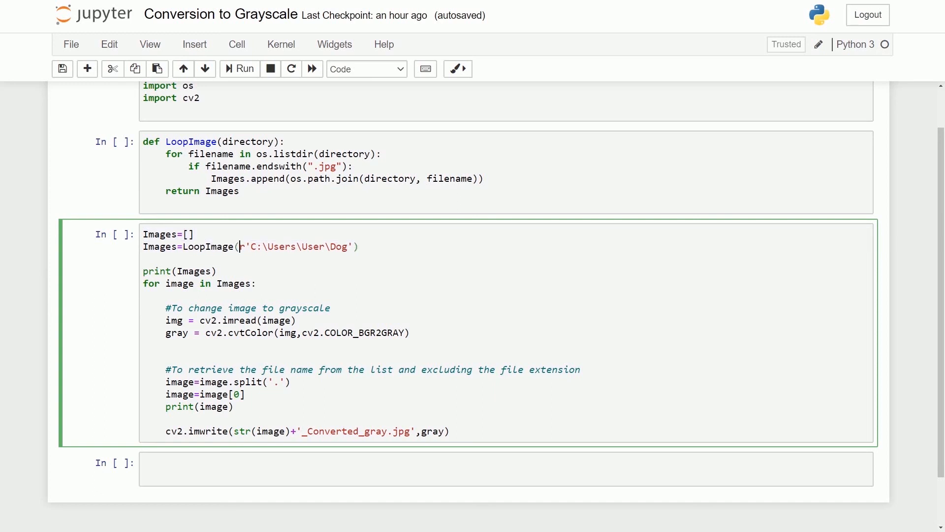
pyautogui.doubleClick(296, 246)
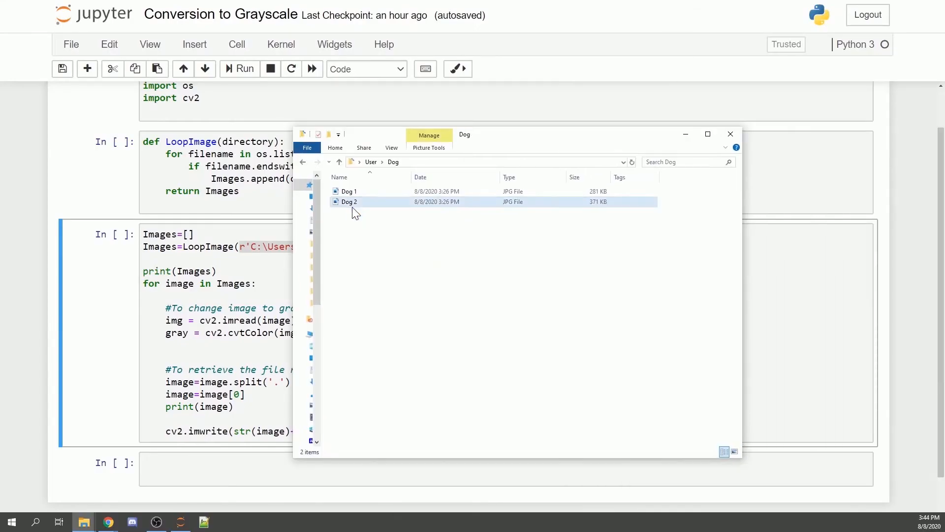
# - View the Dog 1 and Dog 2 photos, then close the viewer and the Dog folder
pyautogui.click(348, 191)
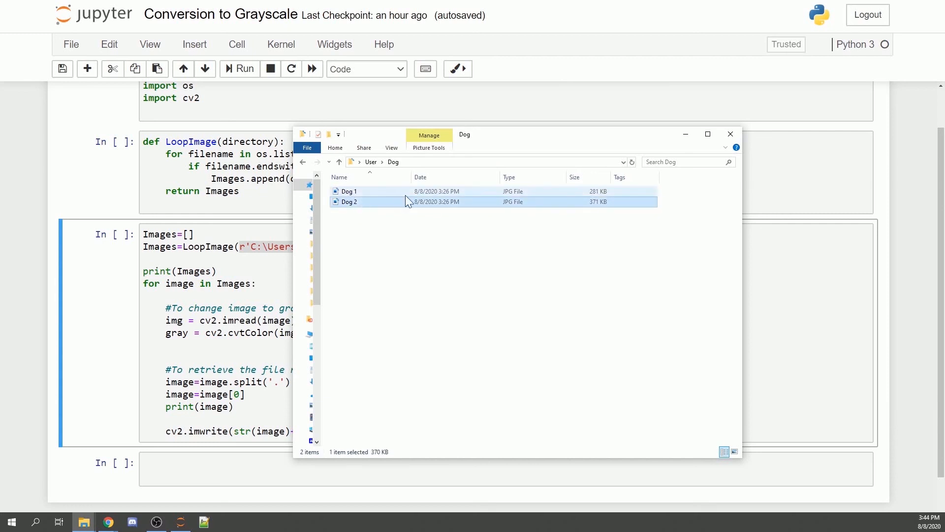
pyautogui.doubleClick(347, 201)
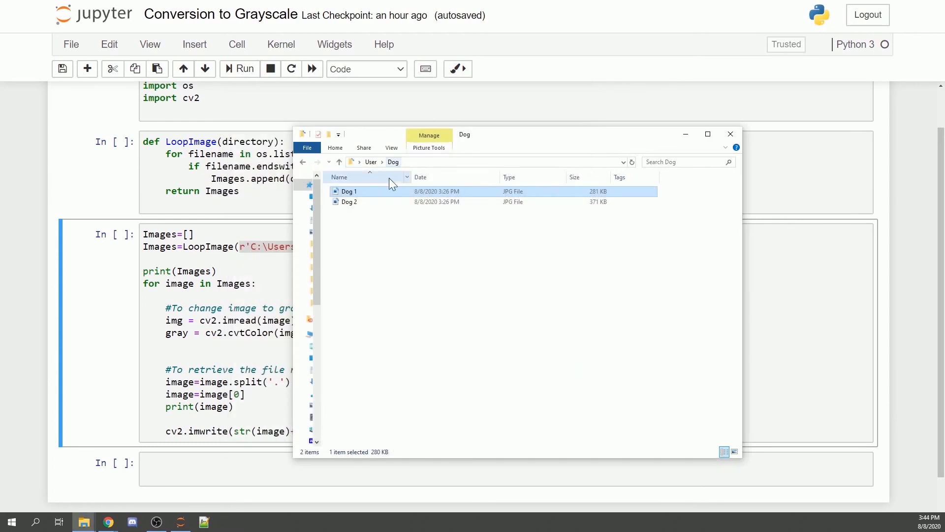
pyautogui.doubleClick(349, 201)
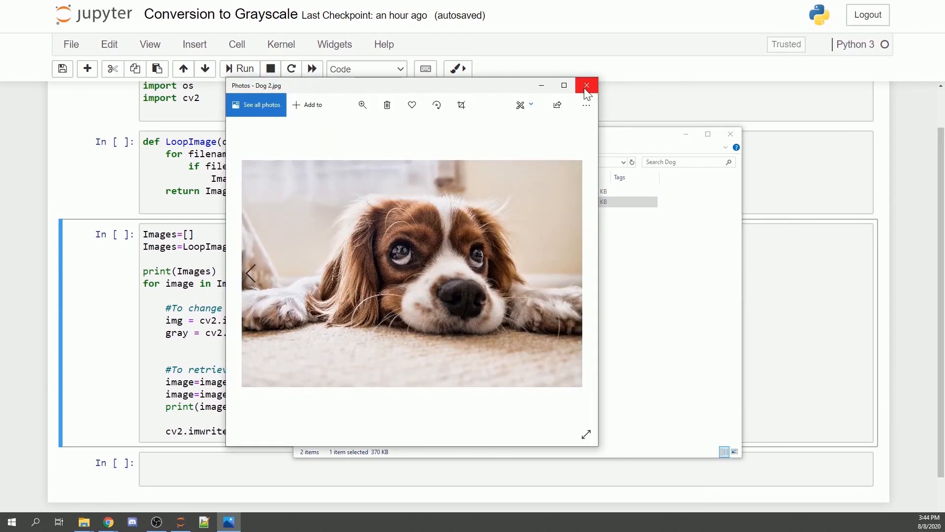
pyautogui.click(584, 85)
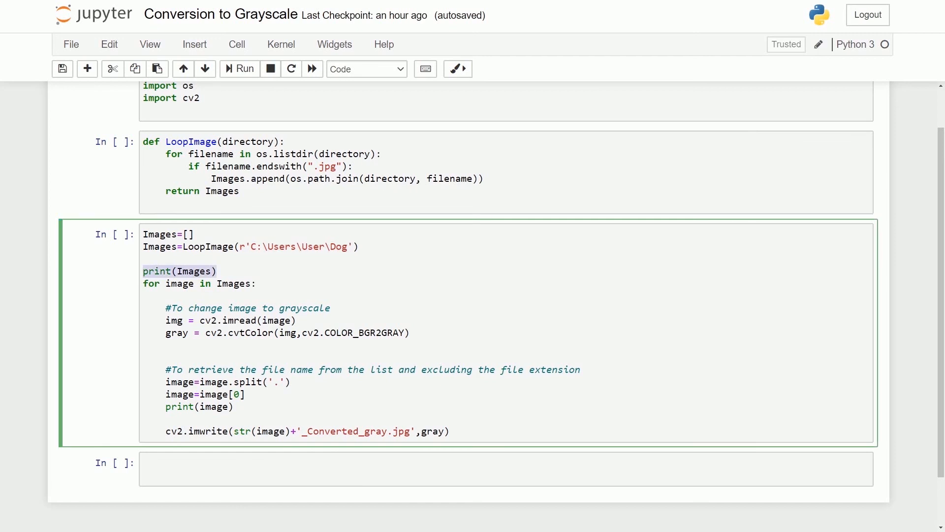
# - Add a blank line after print(Images), save the notebook, and select the import cell
pyautogui.click(217, 270)
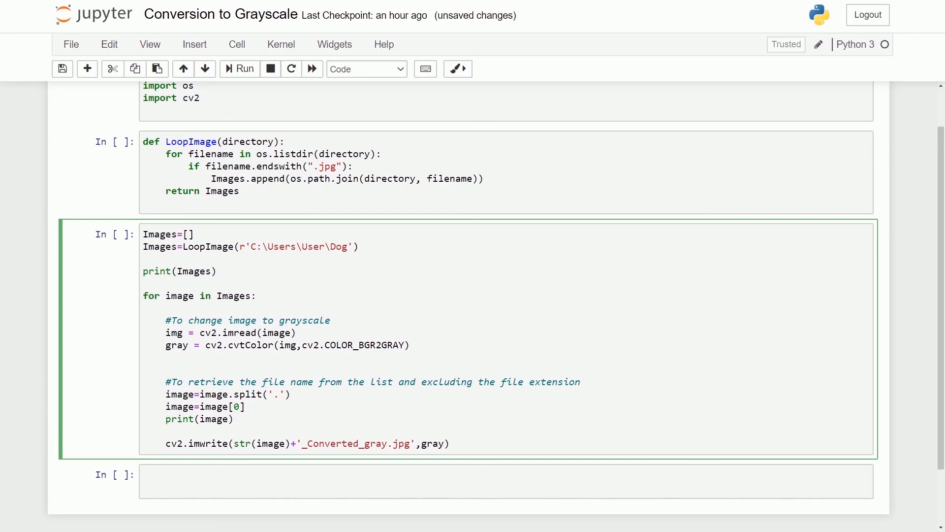
pyautogui.click(210, 333)
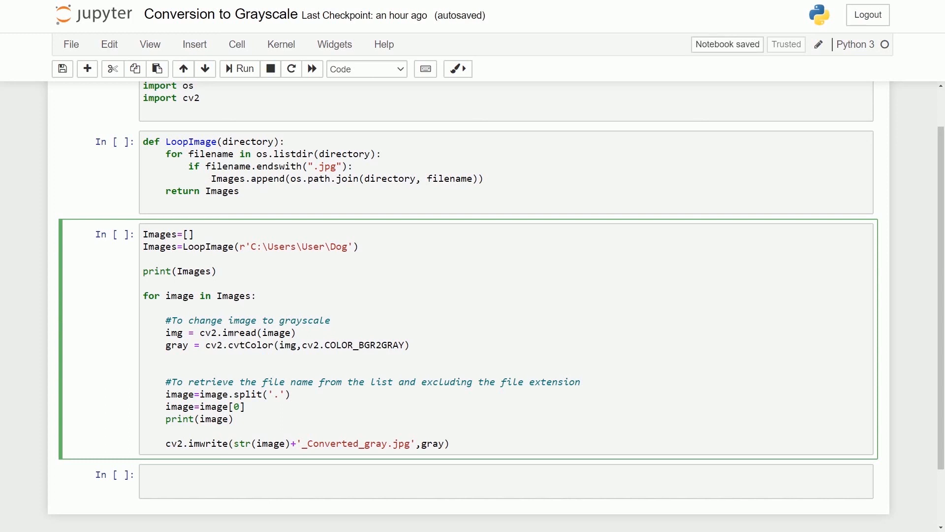
pyautogui.click(393, 345)
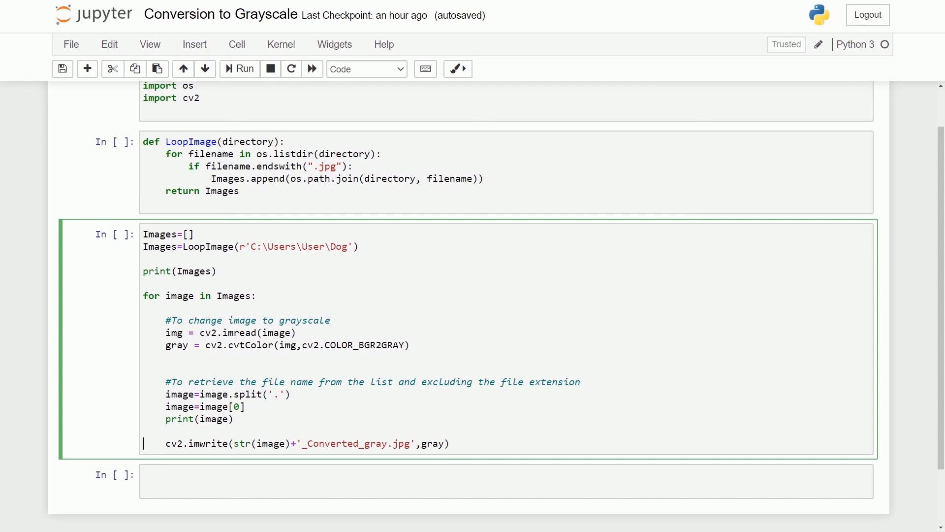
pyautogui.click(278, 443)
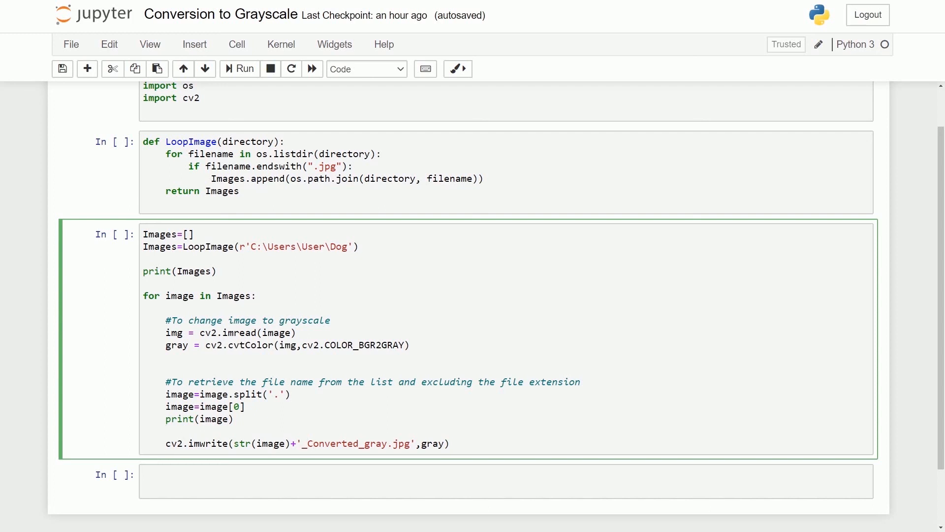
pyautogui.doubleClick(338, 443)
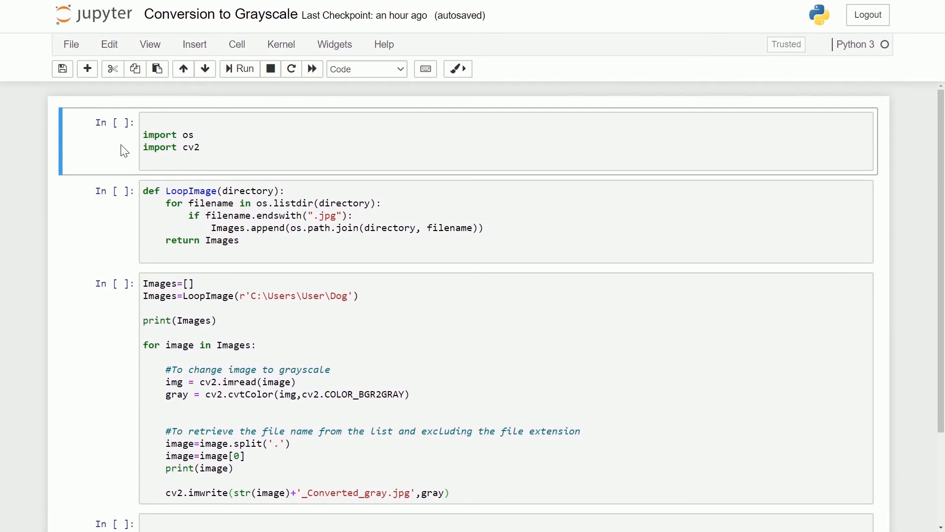
# - Run all cells, then confirm Dog 1_Converted_gray and Dog 2_Converted_gray in the Dog folder
pyautogui.click(239, 68)
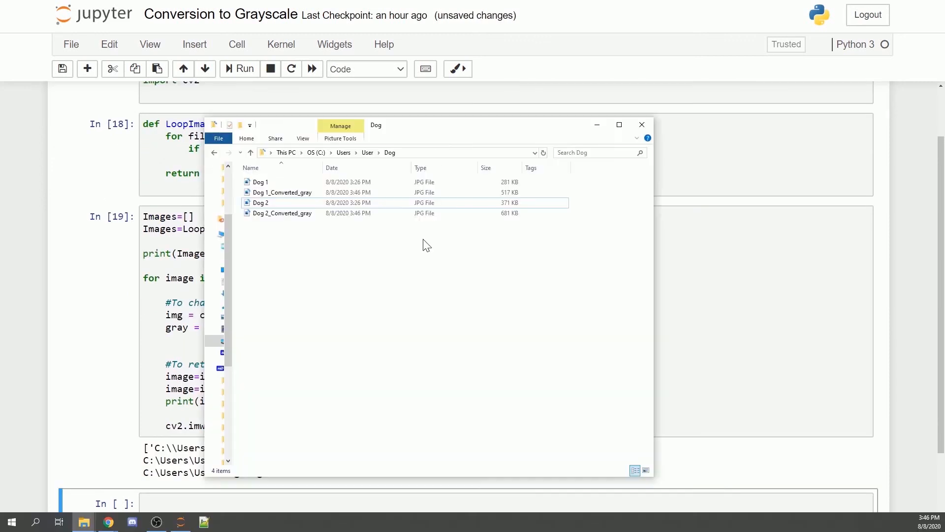
pyautogui.click(282, 213)
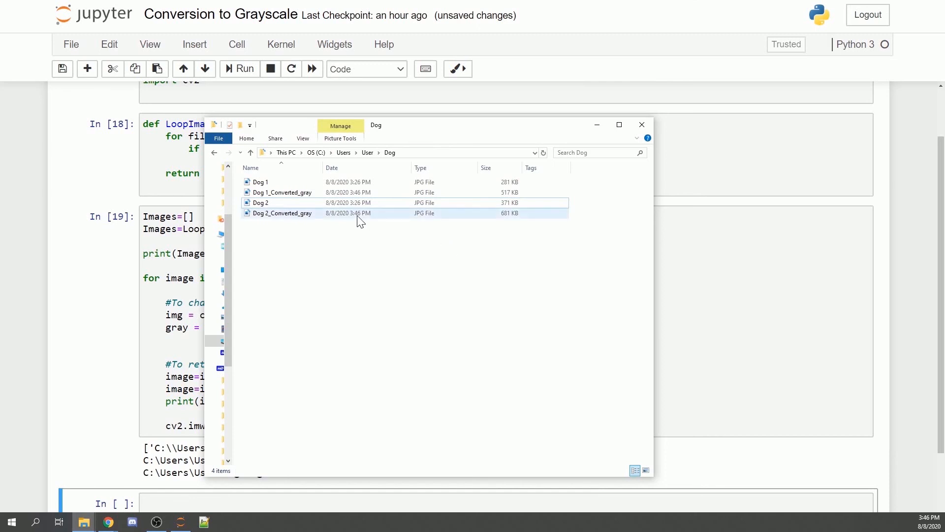
pyautogui.click(282, 192)
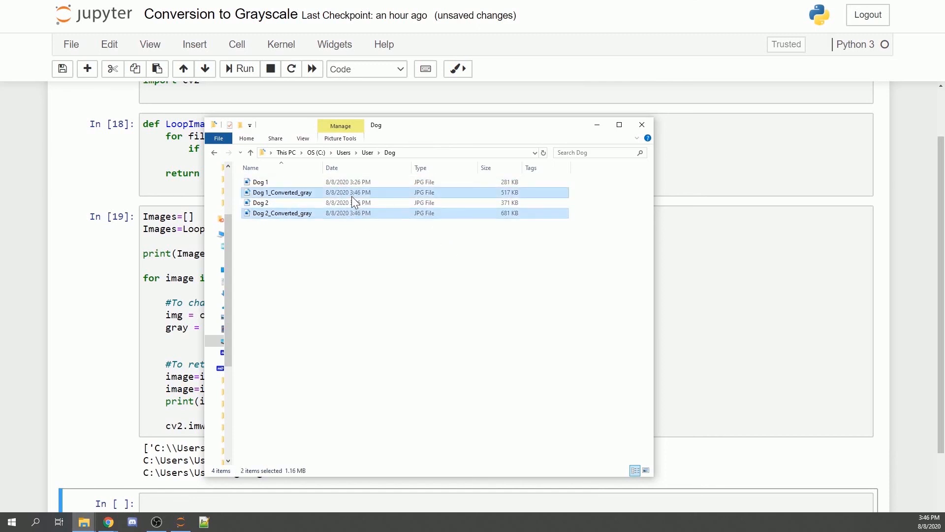
pyautogui.click(283, 192)
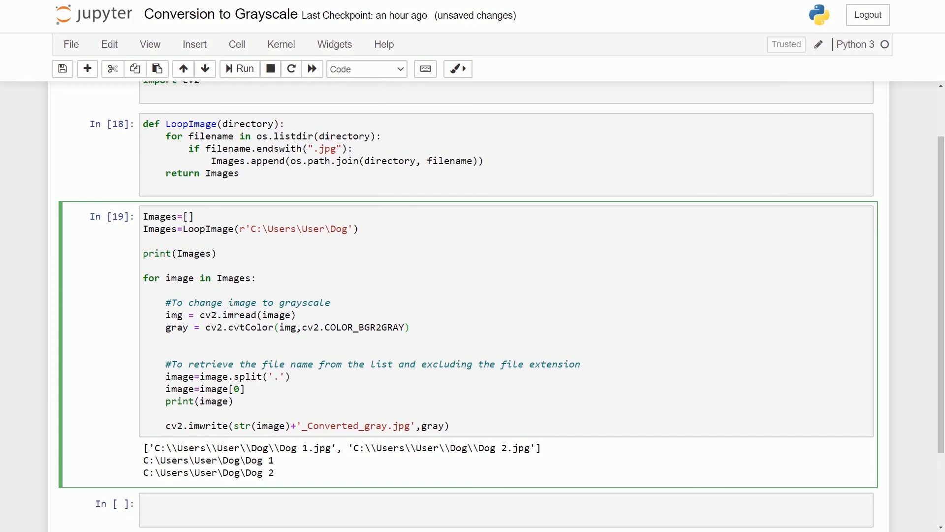
pyautogui.click(410, 327)
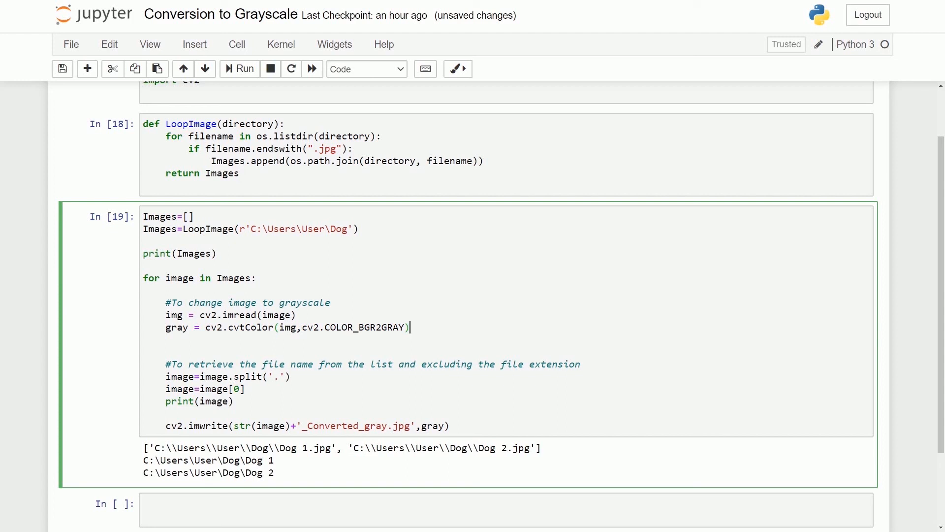
pyautogui.doubleClick(261, 425)
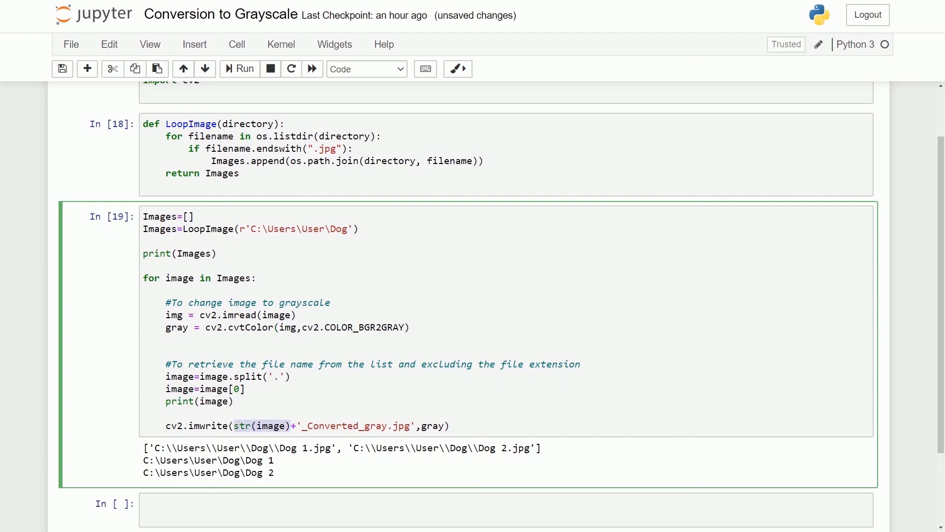